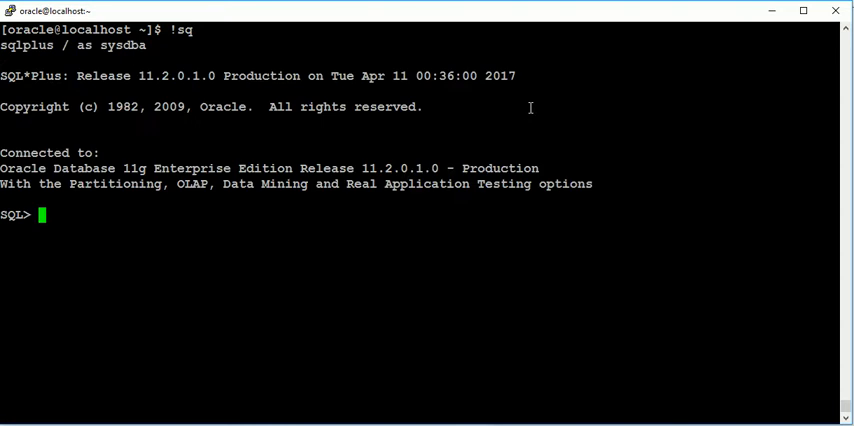
- Describe v$session to list its column names and datatypes
text(d)
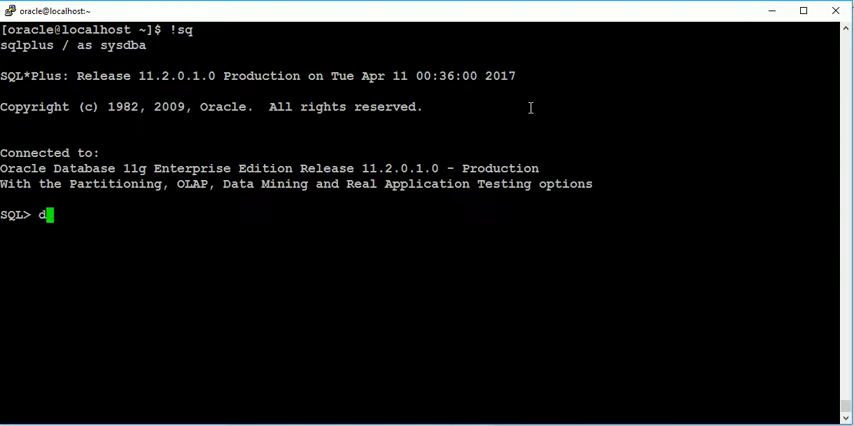
text(esc)
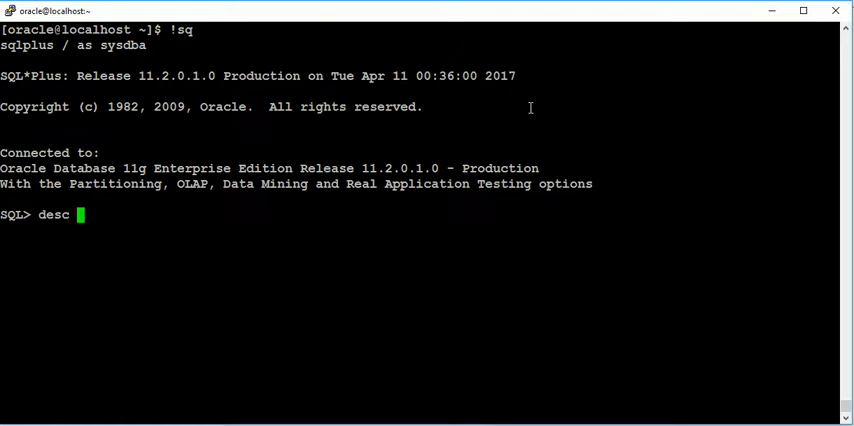
text(v)
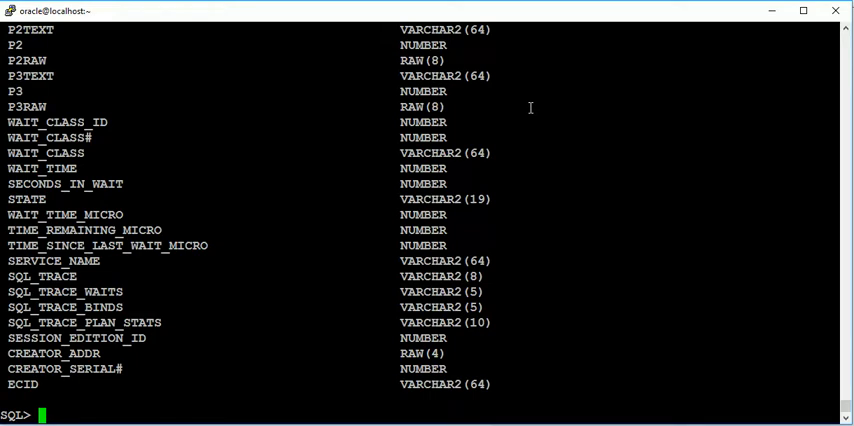
- Query sql_id from v$session (28 rows) and copy the id 6bcwxgty705p8
text(select sql)
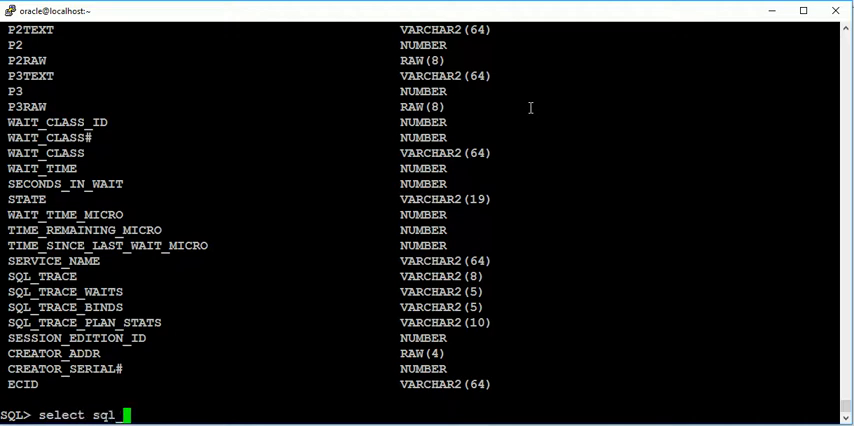
text(_id from v)
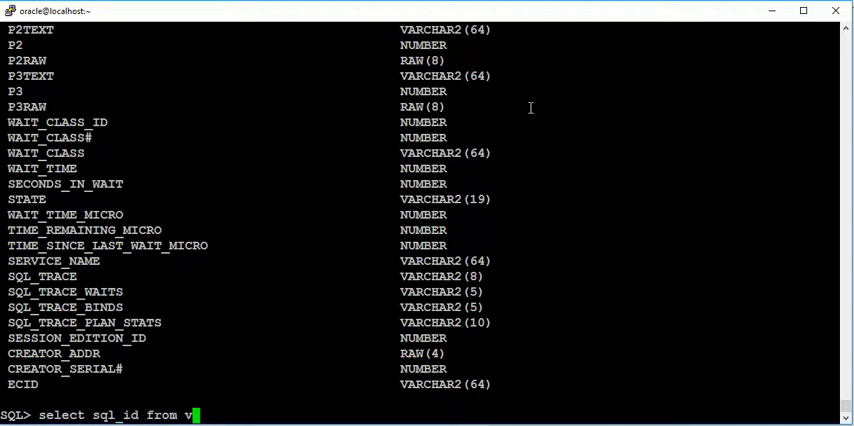
text(se)
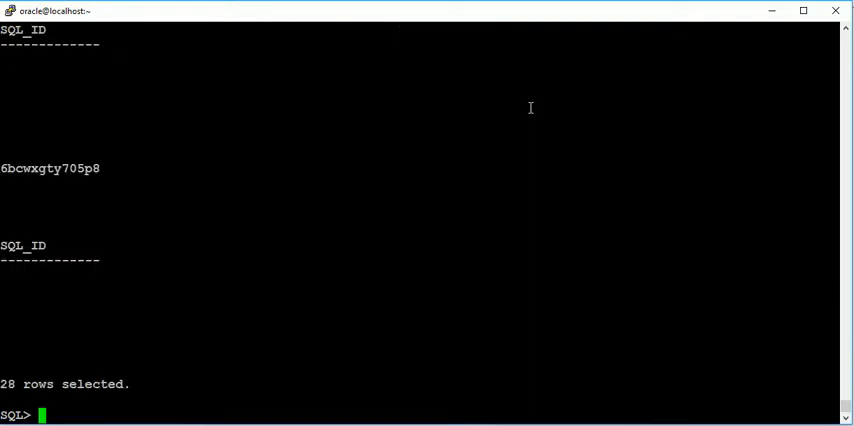
double_click(50, 168)
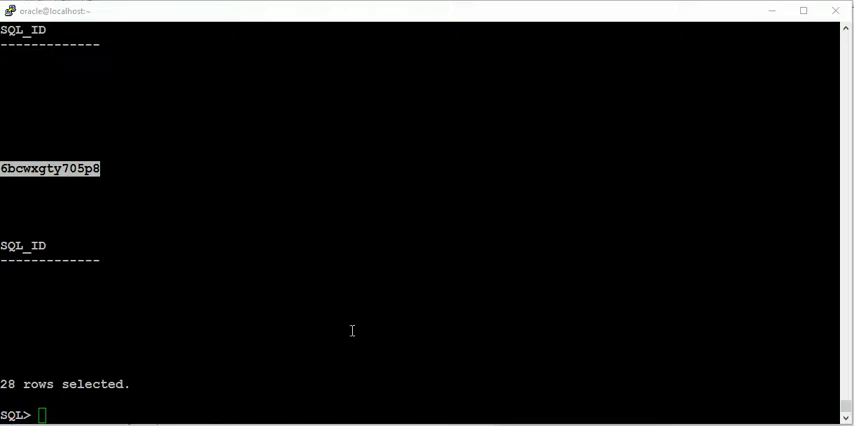
mouse_move(70, 185)
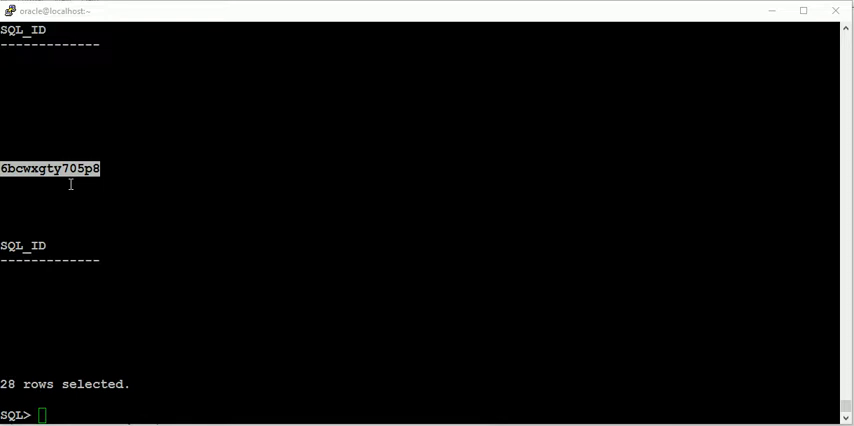
- Query v$sqltext for sql_id '6bcwxgty705p8', returning 'select sql_id from v$session'
text(s)
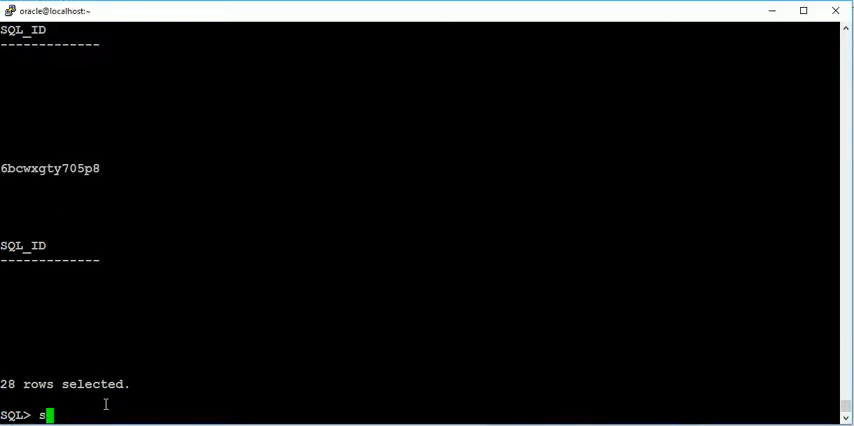
text(elect sql)
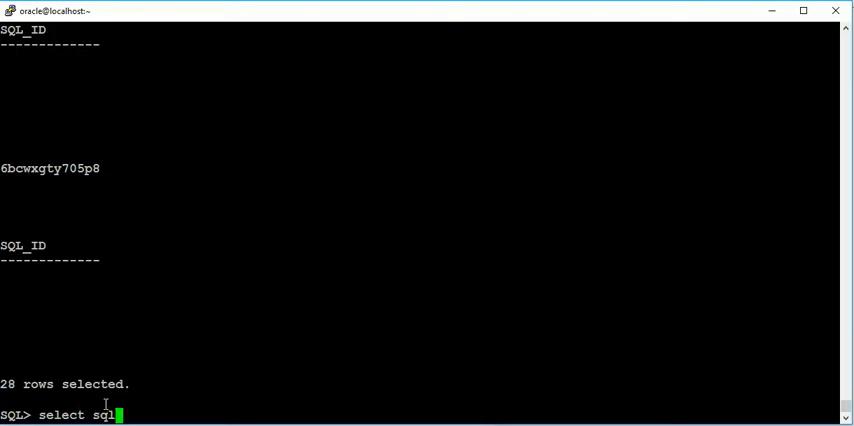
text(_text from)
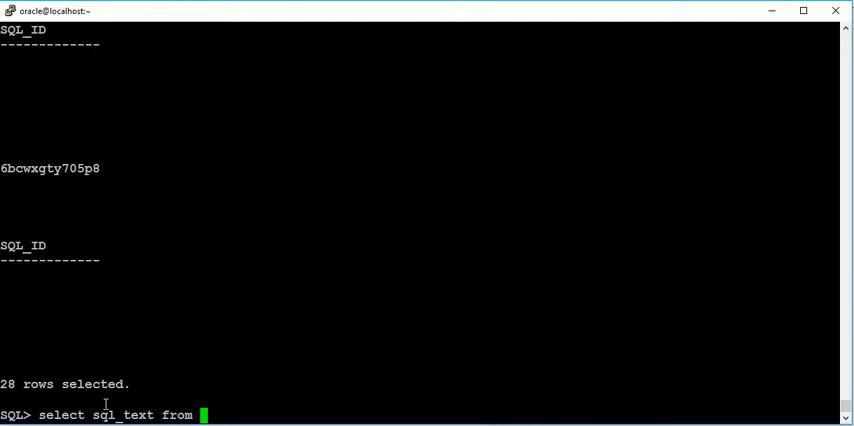
text(v$s)
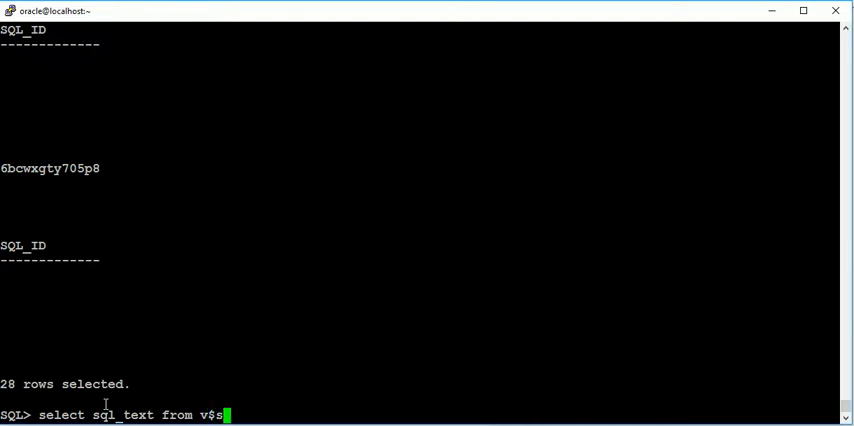
text(q)
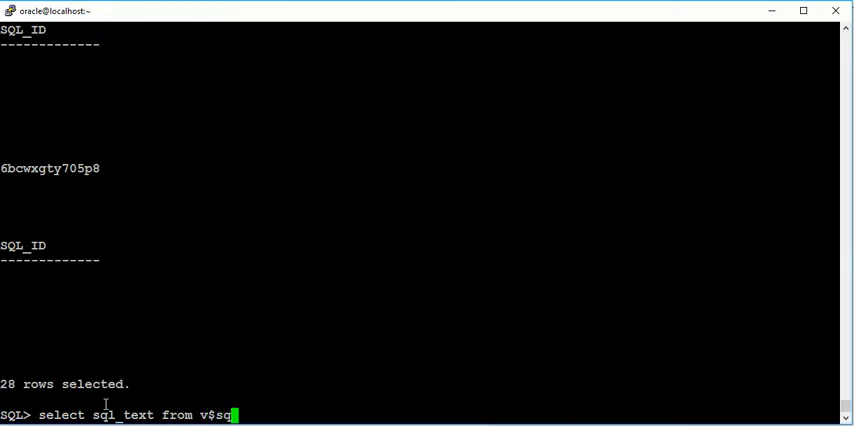
text(ltext where)
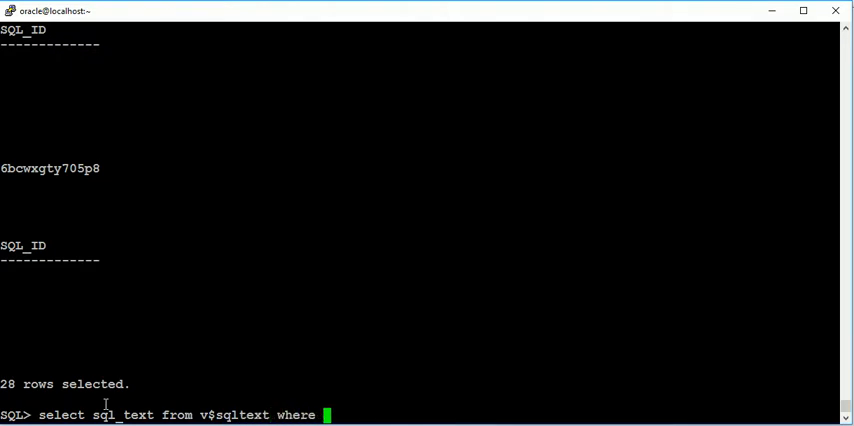
text(sql_d)
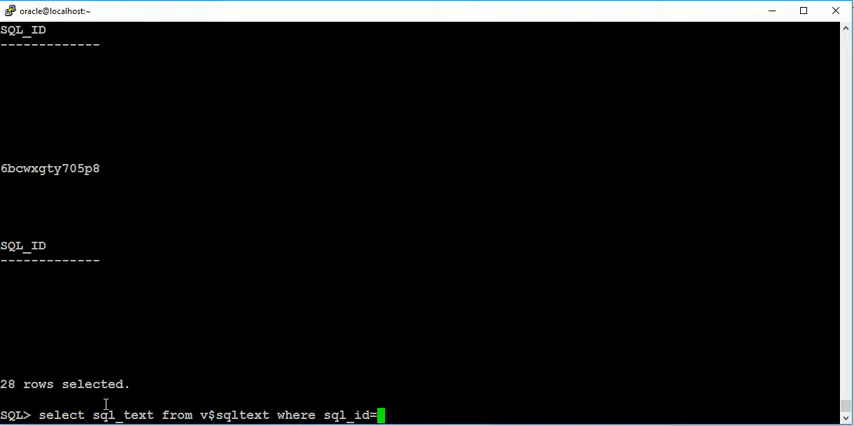
text('6bcwxgty705p8';)
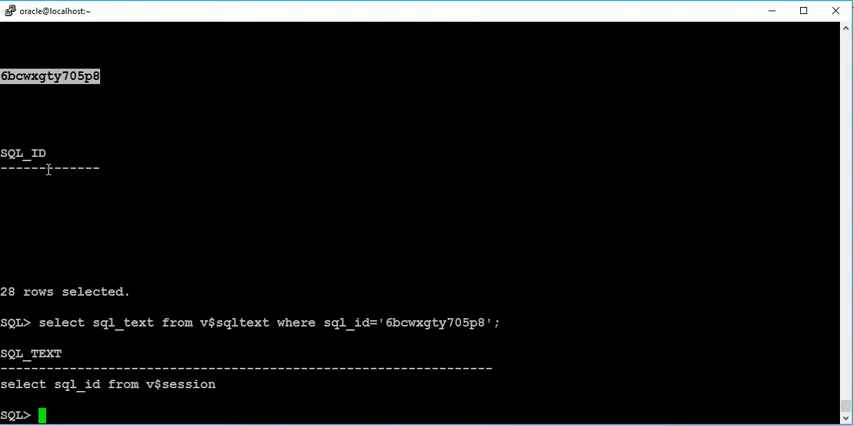
mouse_move(40, 381)
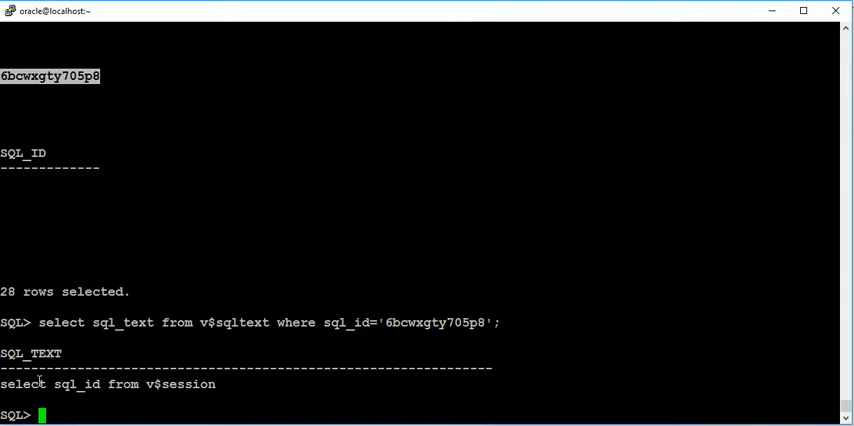
text(desc)
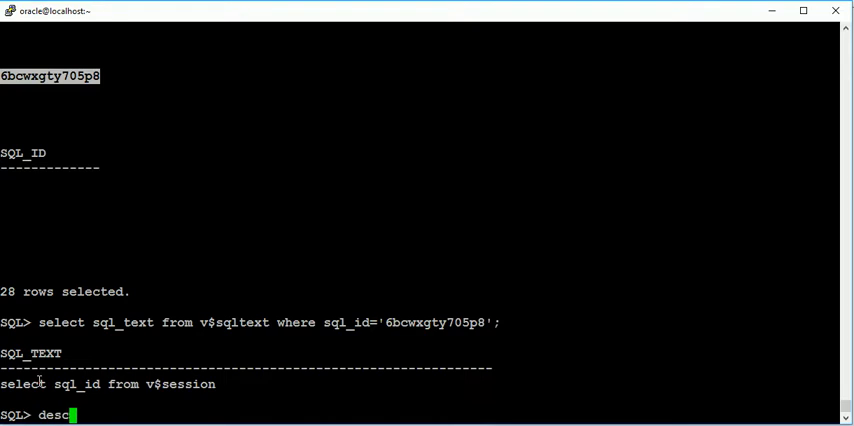
text(v$sq)
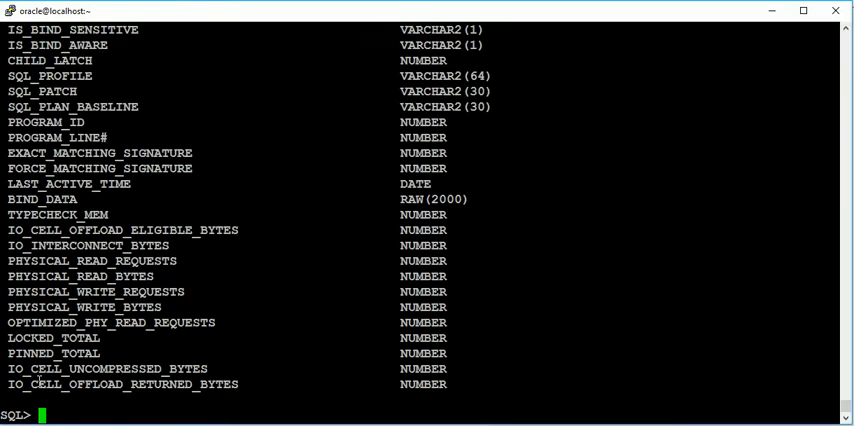
text(select)
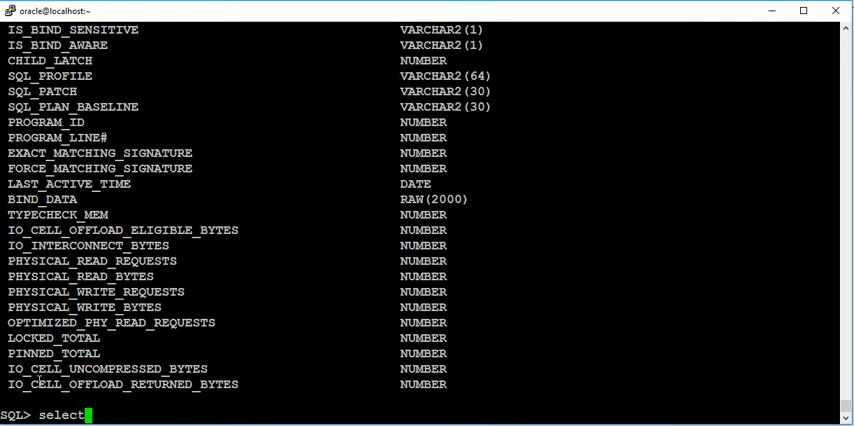
text(address)
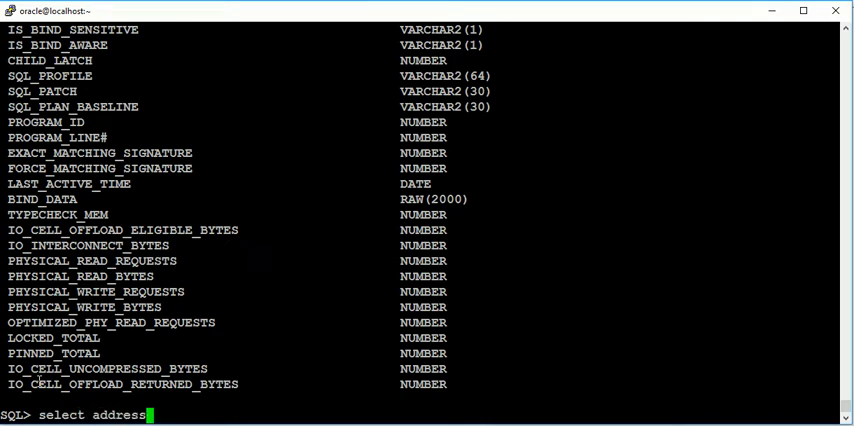
text(,hash_val)
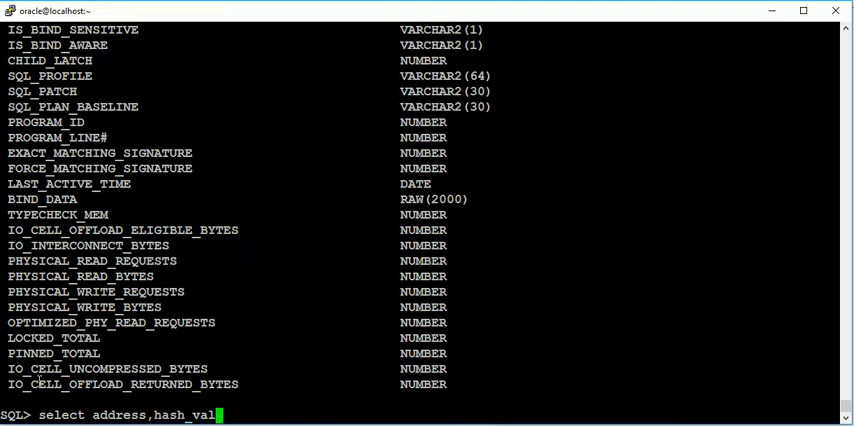
text(ue from v)
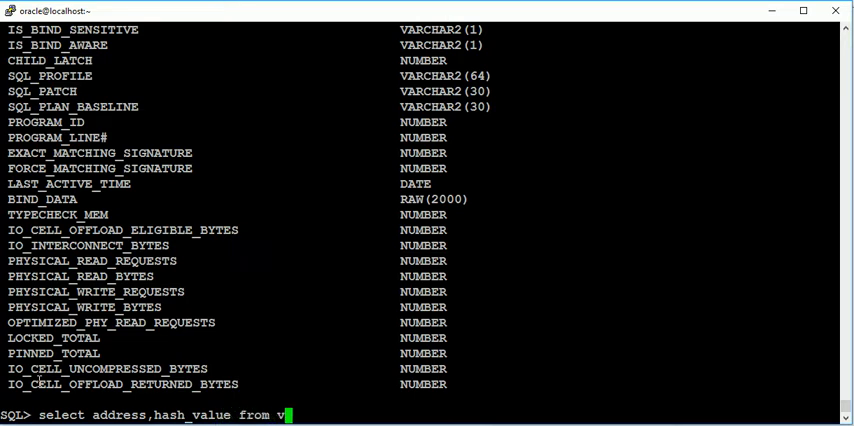
text($sqlarea where)
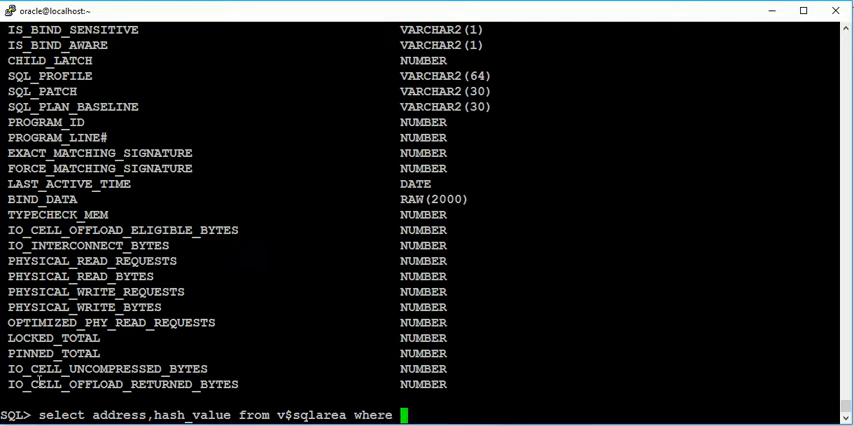
text(sql)
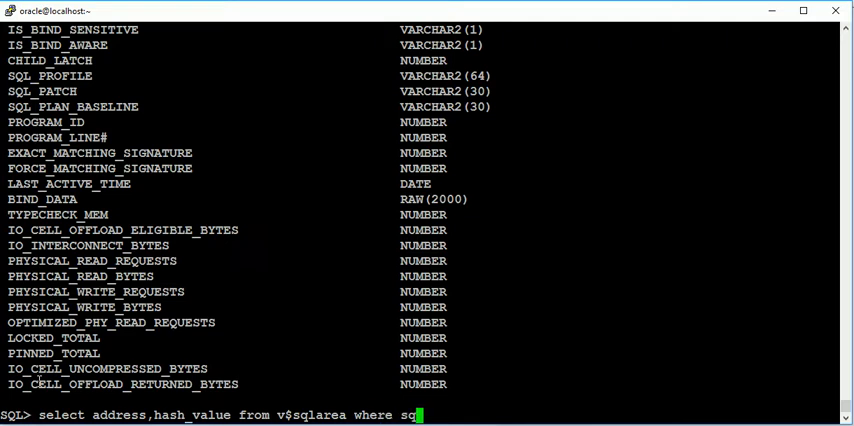
text(_id)
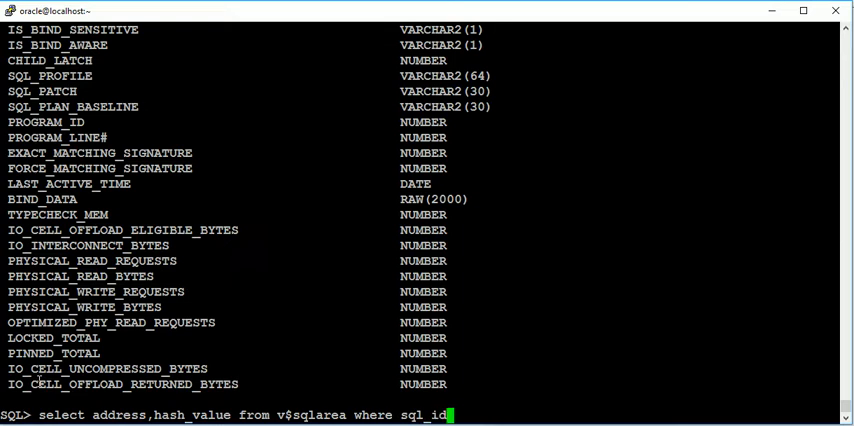
text(like '6bcwxgty705p8';)
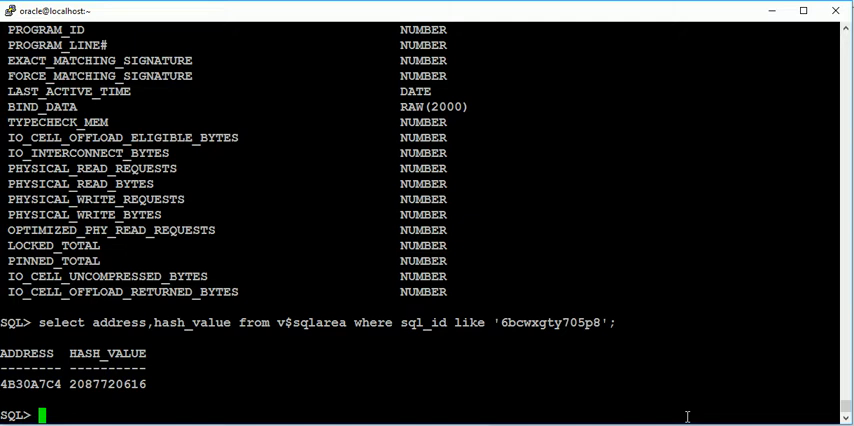
text(e)
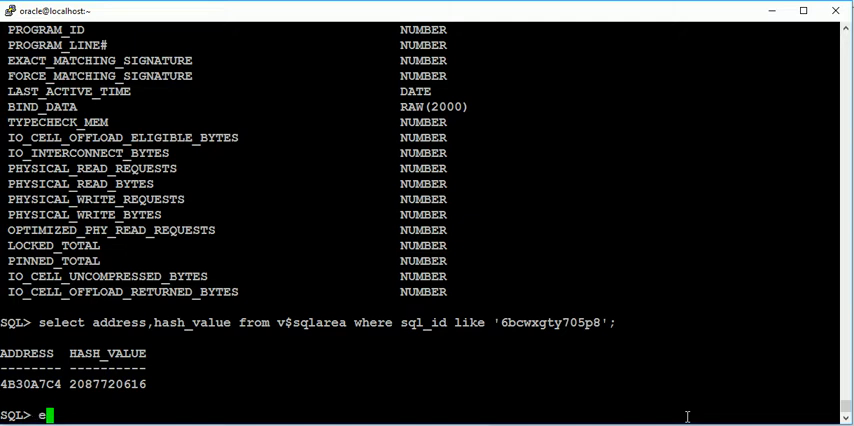
text(xec)
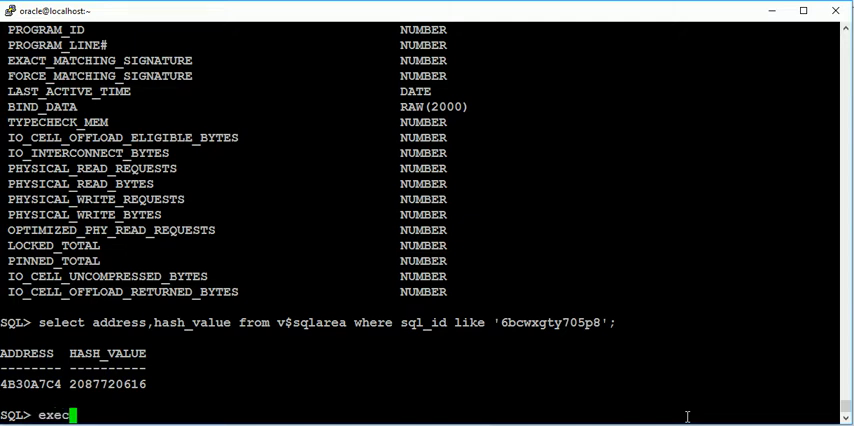
text(dbms_)
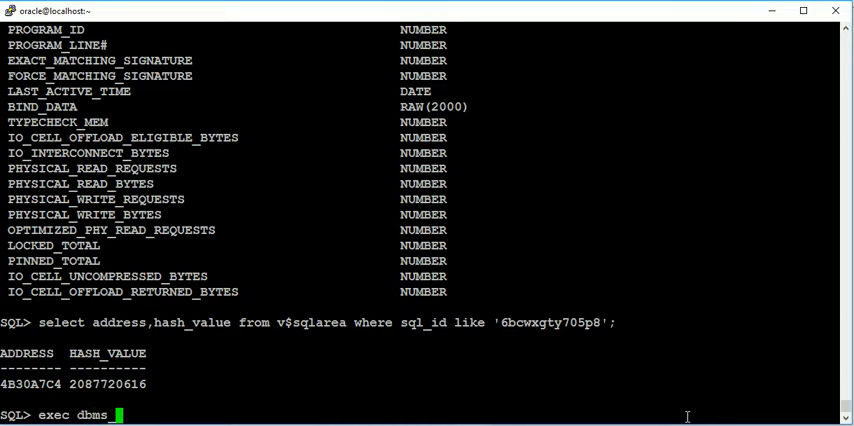
text(shared)
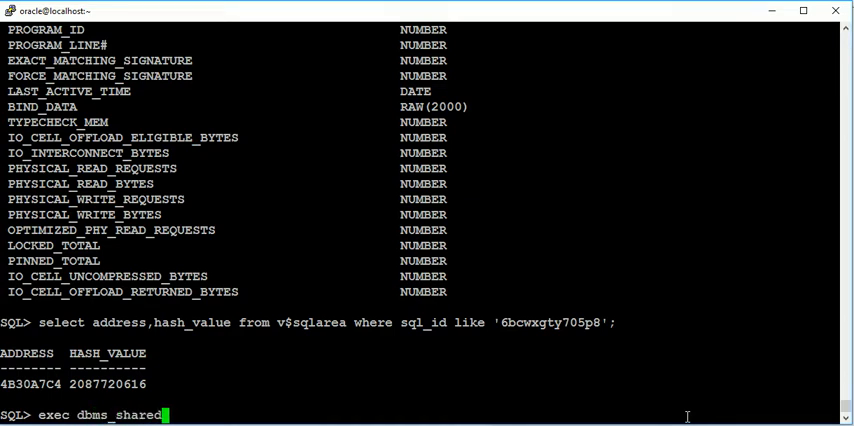
text(.)
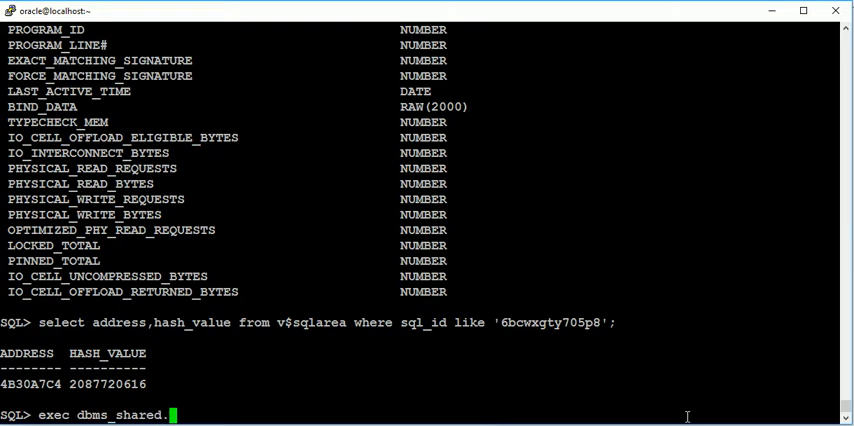
text(pool)
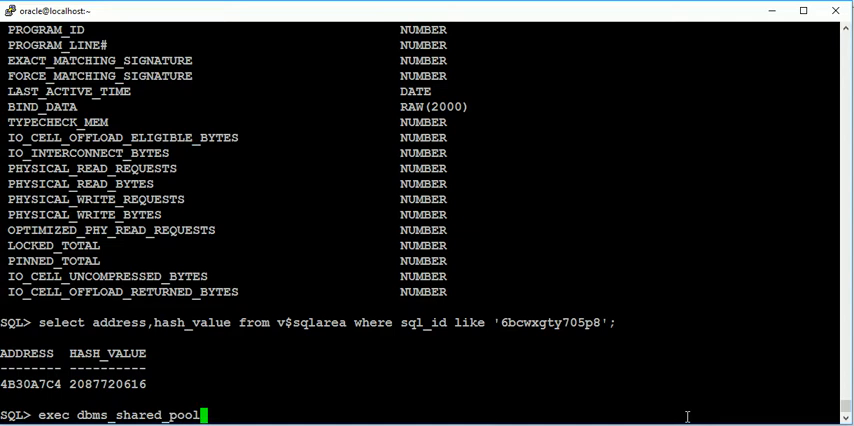
text(.purg)
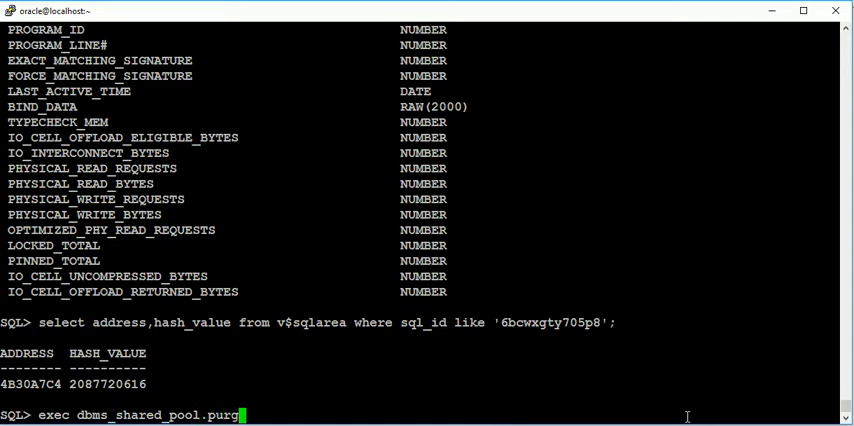
text(e)
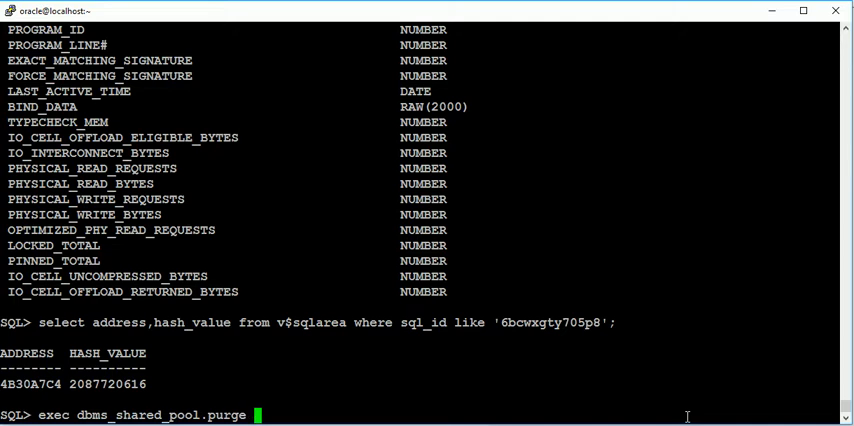
text((')
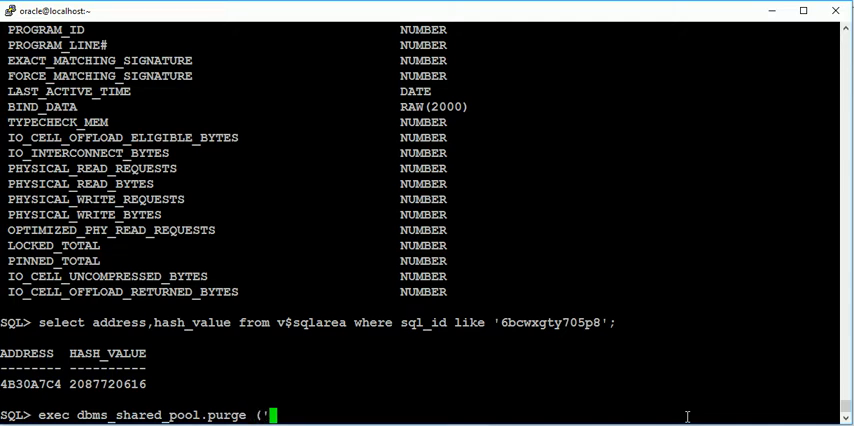
double_click(30, 384)
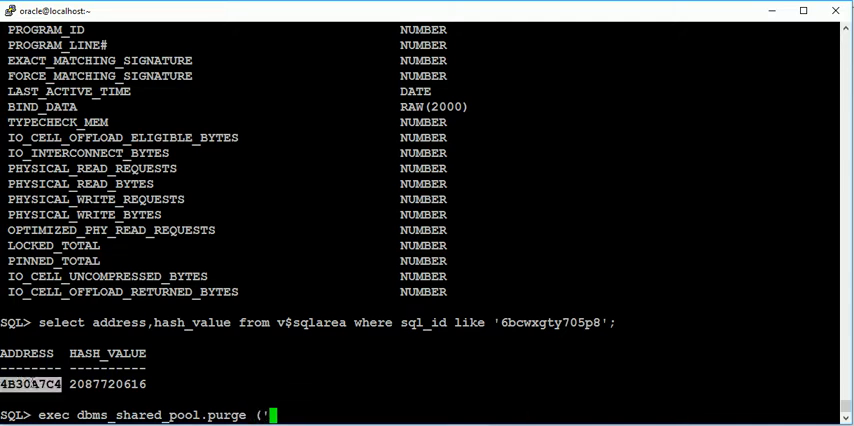
text(4B30A7C4,)
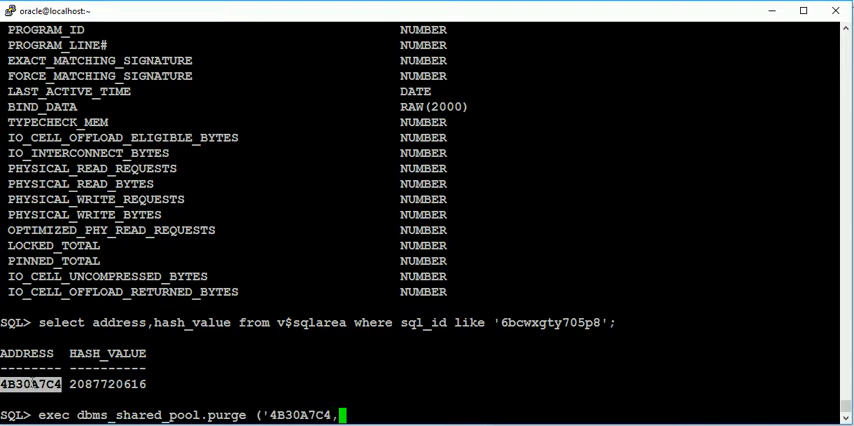
text(2087720616)
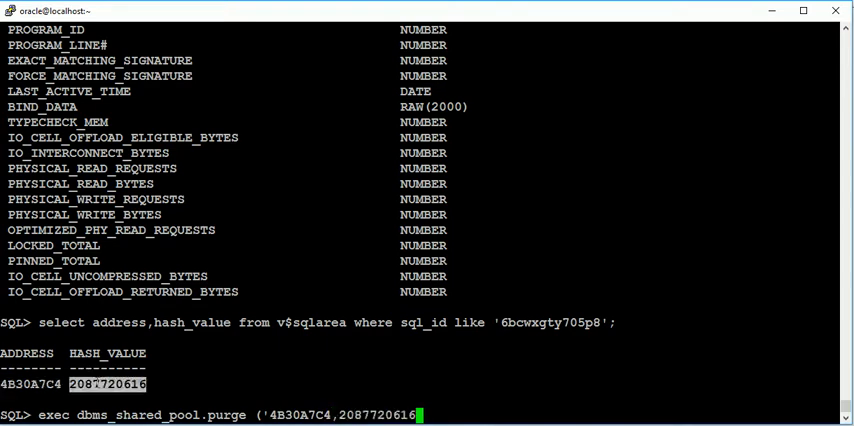
text(','C');)
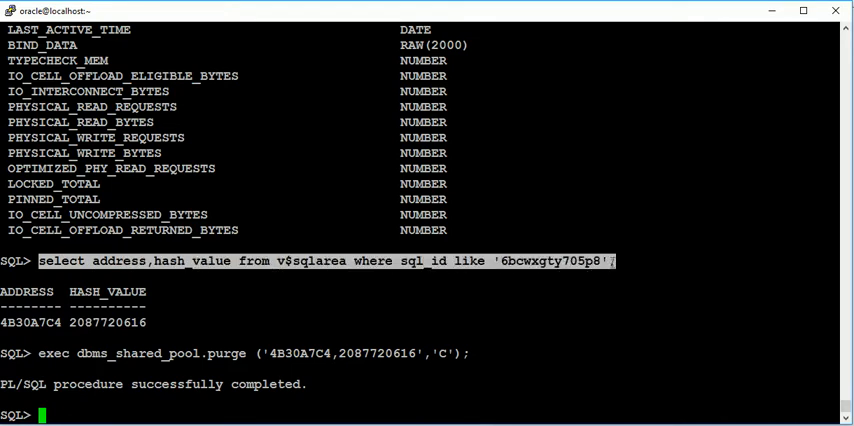
- Rerun the v$sqlarea lookup (no rows), then list sql_ids again showing 6bcwxgty705p8
key(Return)
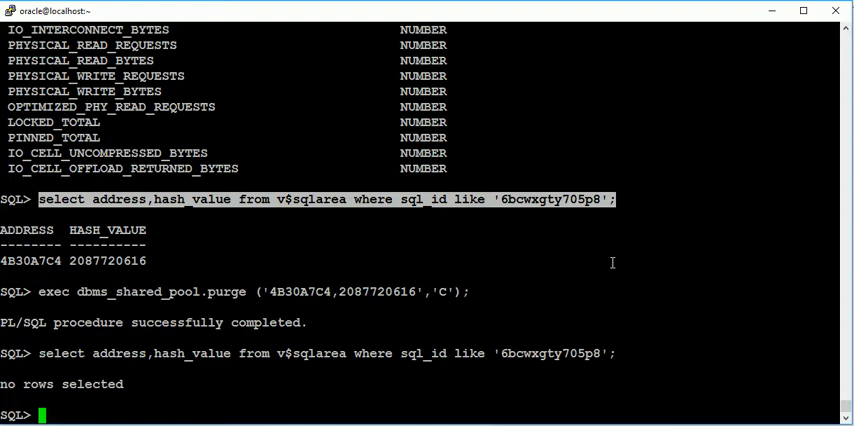
text(sele)
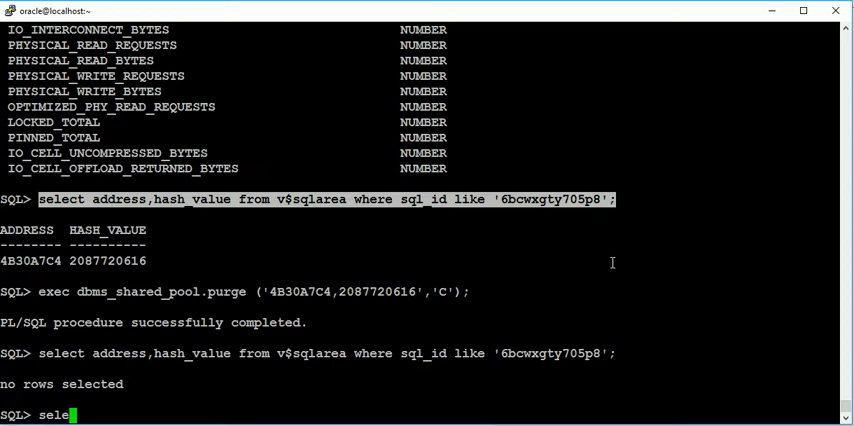
text(ct sql)
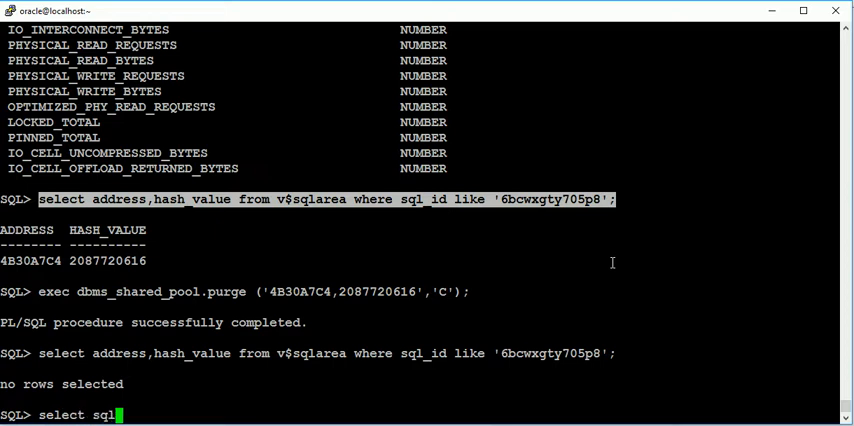
text(_id from)
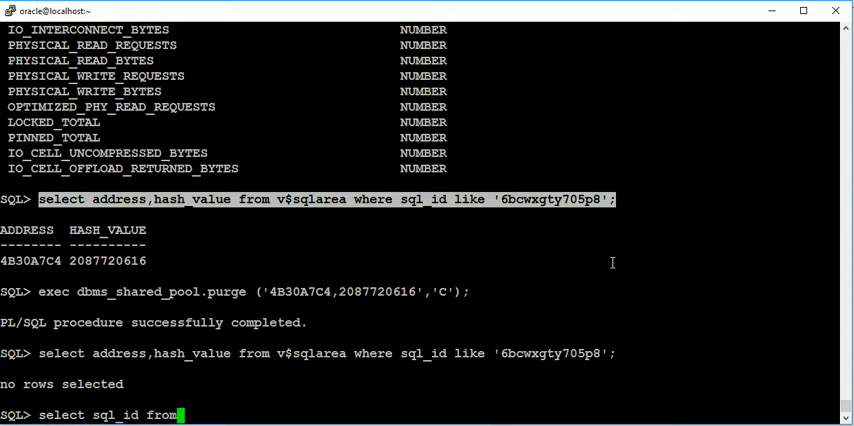
text(v)
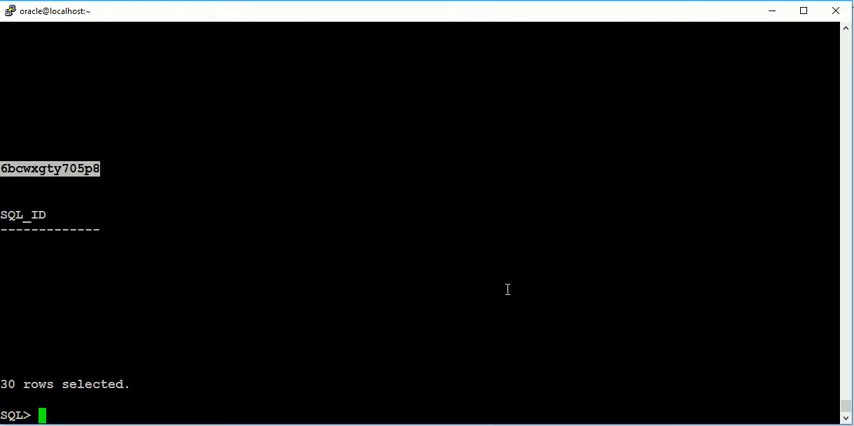
text(select)
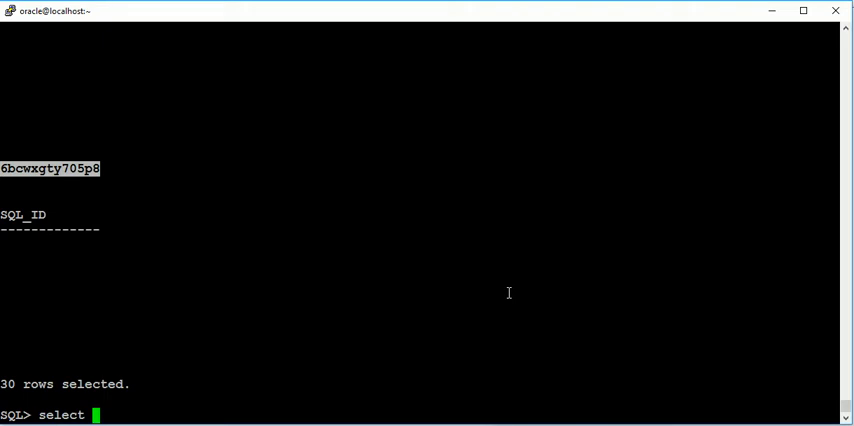
text(address)
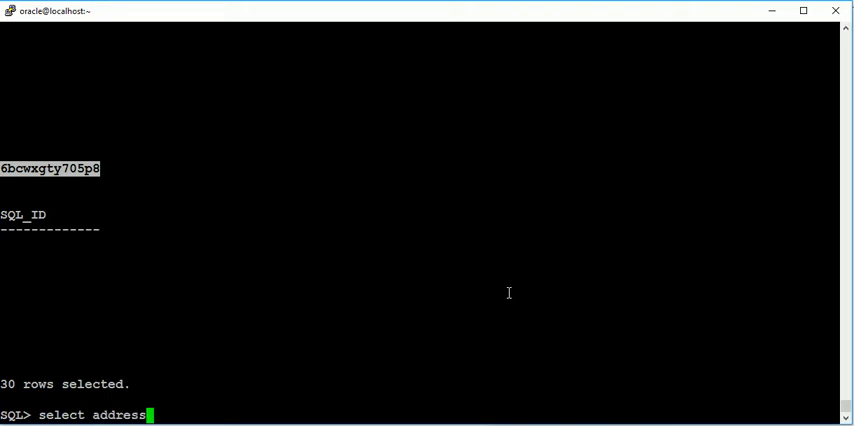
text(, has)
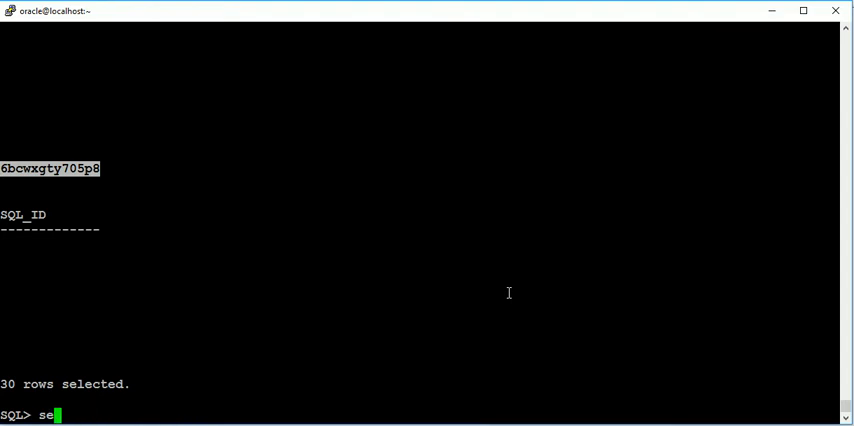
scroll(down, 3)
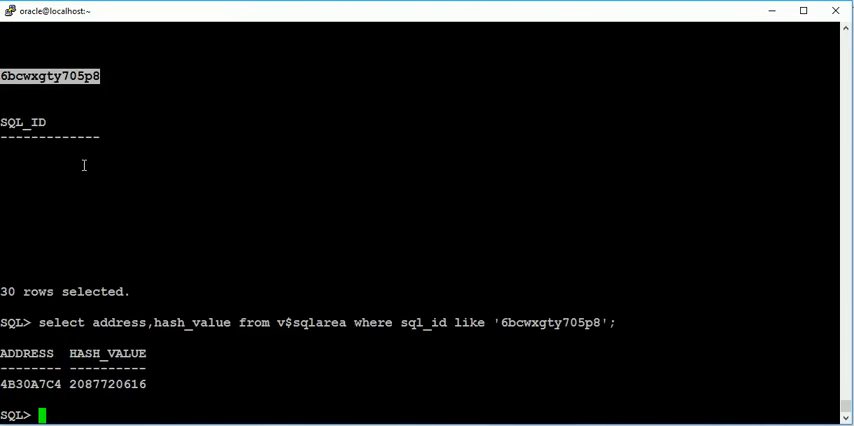
text(!)
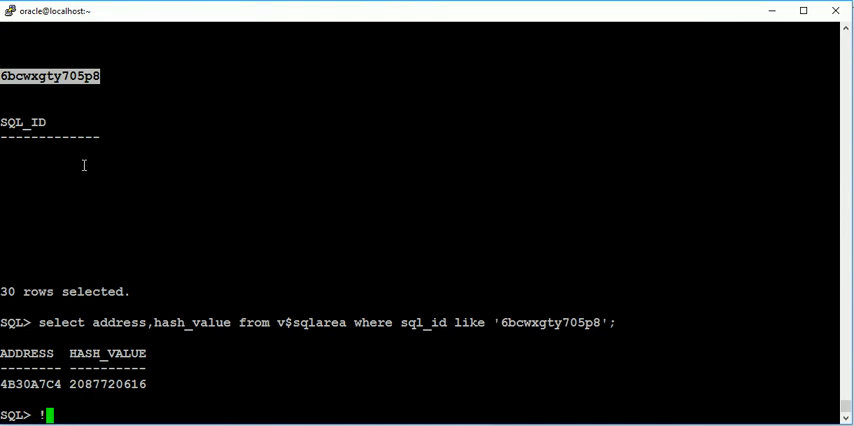